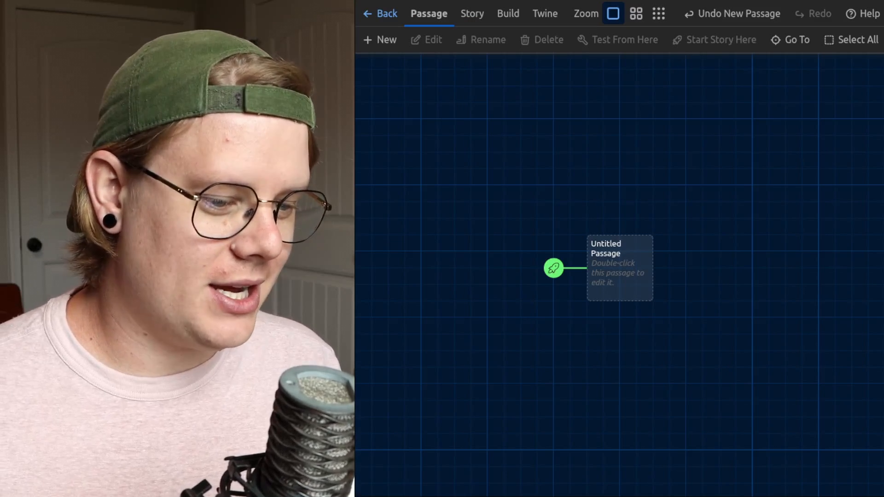
# - Open the Untitled Passage card in the passage editor
pyautogui.doubleClick(618, 267)
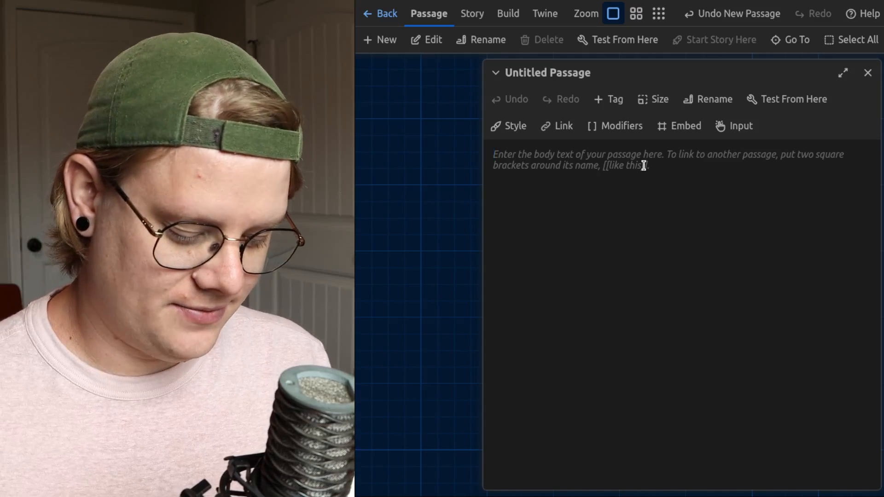
# - Write the heading '# A Title' and the line 'Some more text...' in the passage body
pyautogui.write('# A Title')
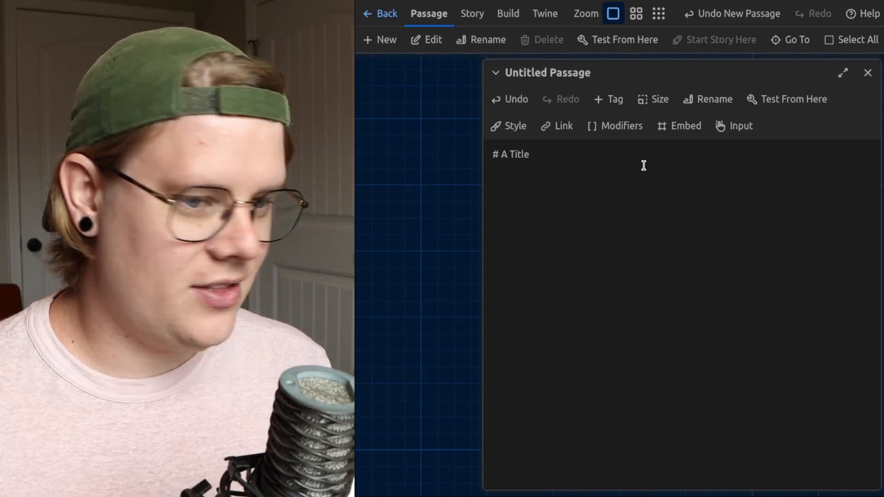
pyautogui.write('Some')
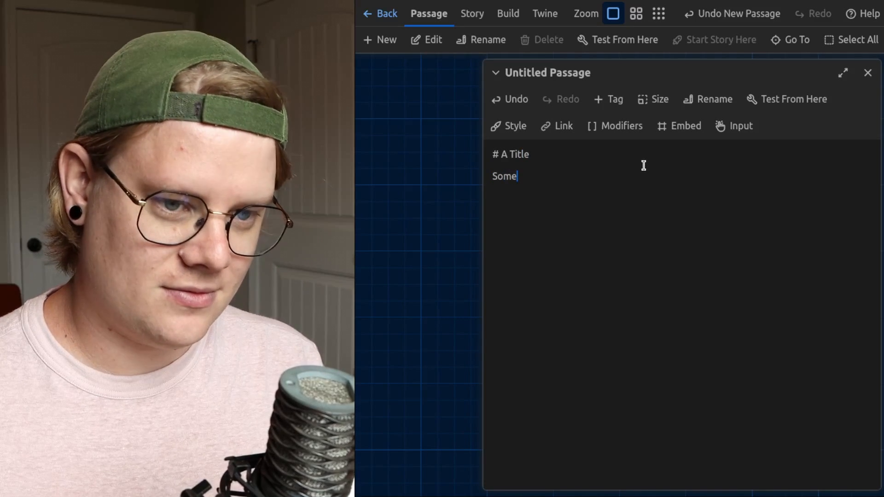
pyautogui.write('more text...')
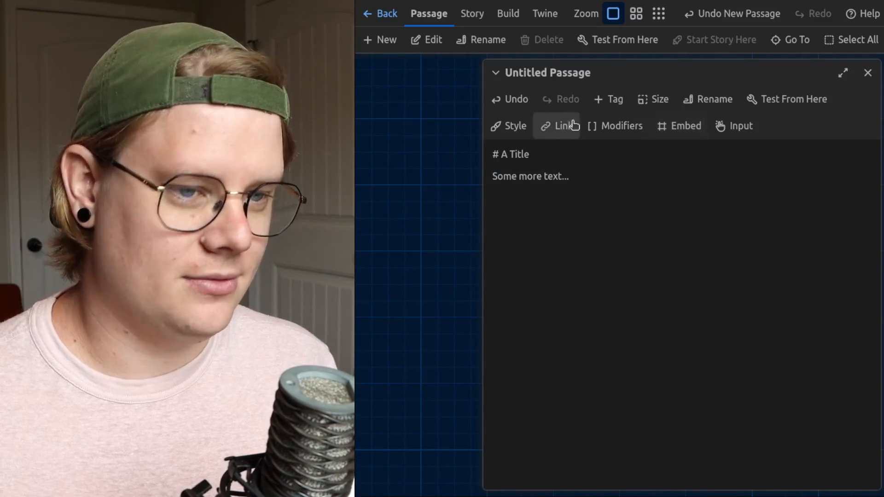
pyautogui.click(617, 39)
pyautogui.write('[')
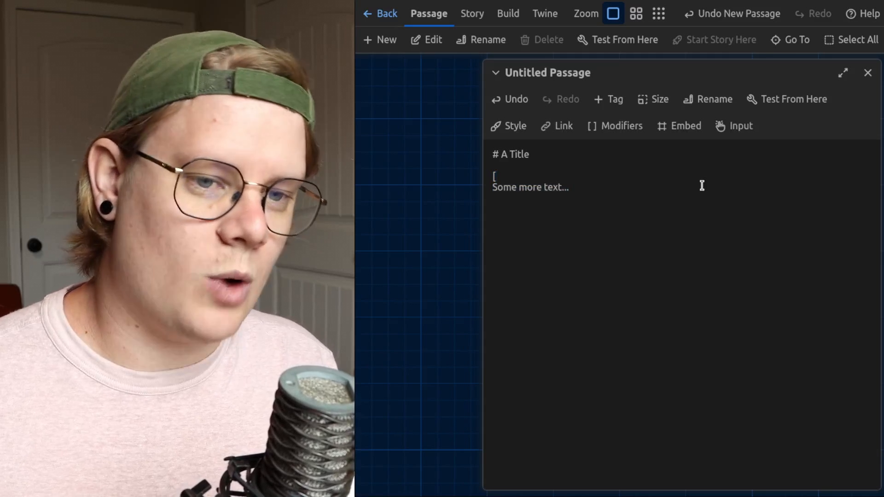
# - Complete the '[after 1 second]' changer on the line above 'Some more text...'
pyautogui.write('after')
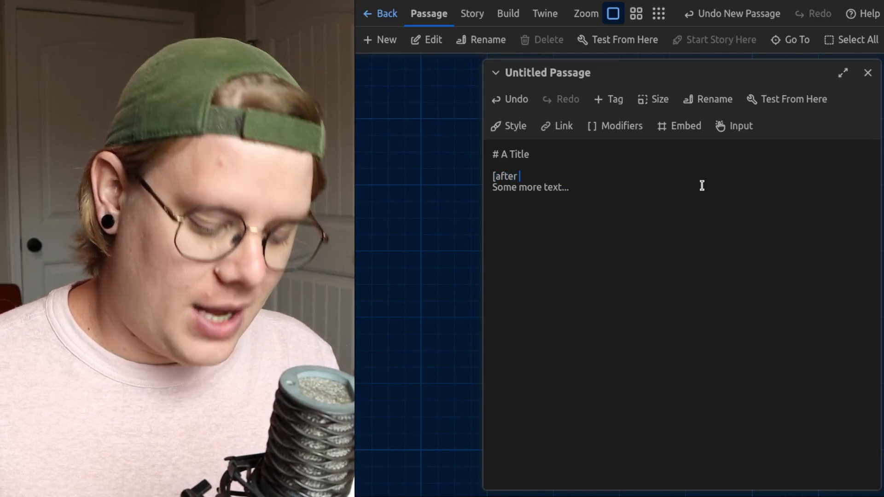
pyautogui.write('1 second]')
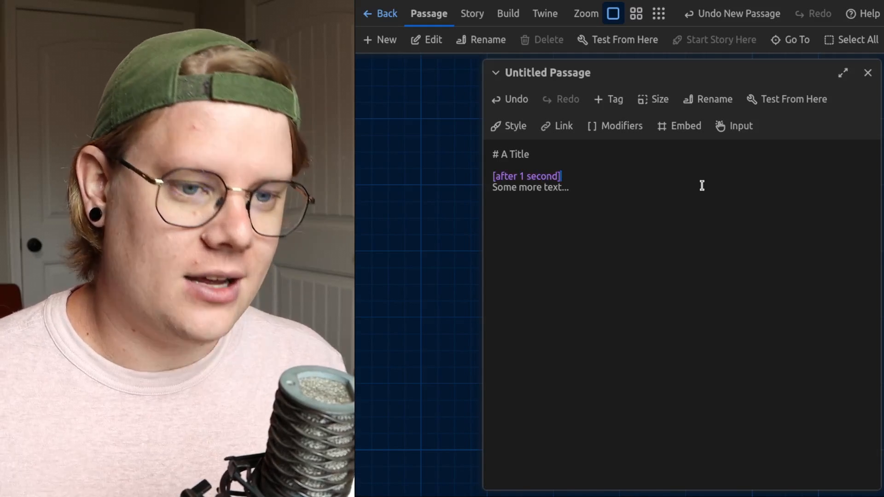
pyautogui.moveTo(560, 201)
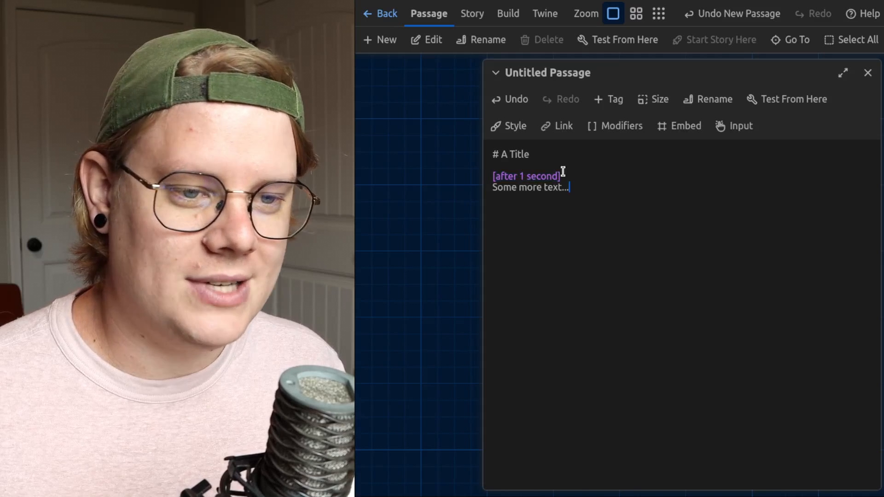
pyautogui.moveTo(793, 99)
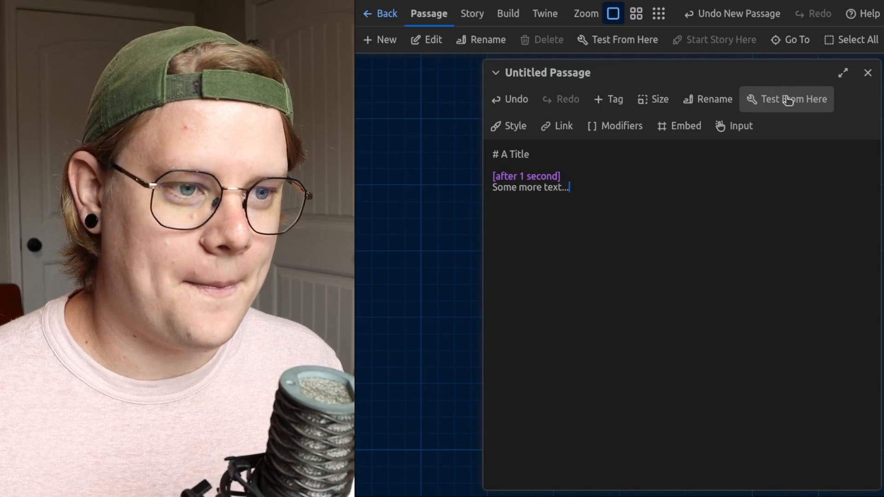
pyautogui.click(786, 100)
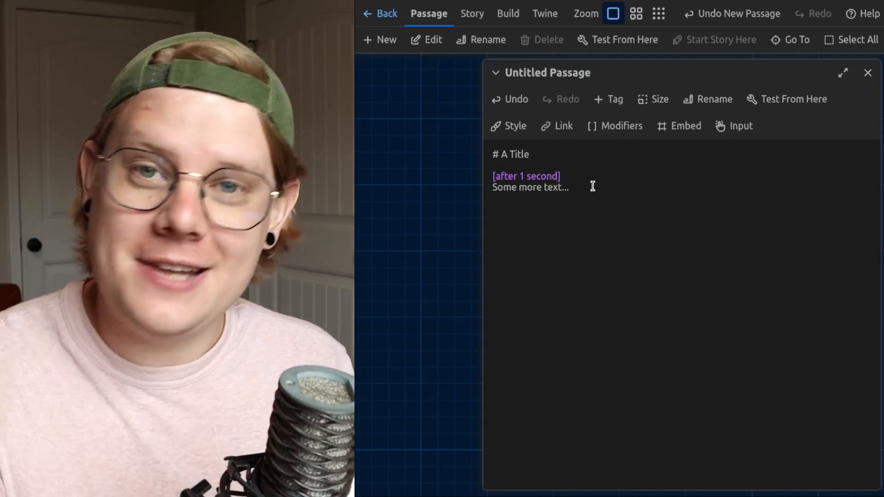
pyautogui.moveTo(680, 202)
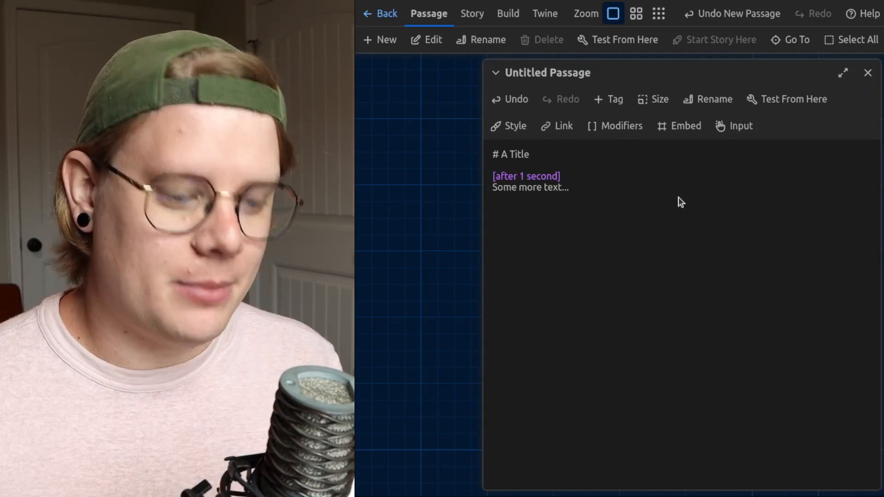
# - Try 500ms and minute delay values in the after changer
pyautogui.write('500')
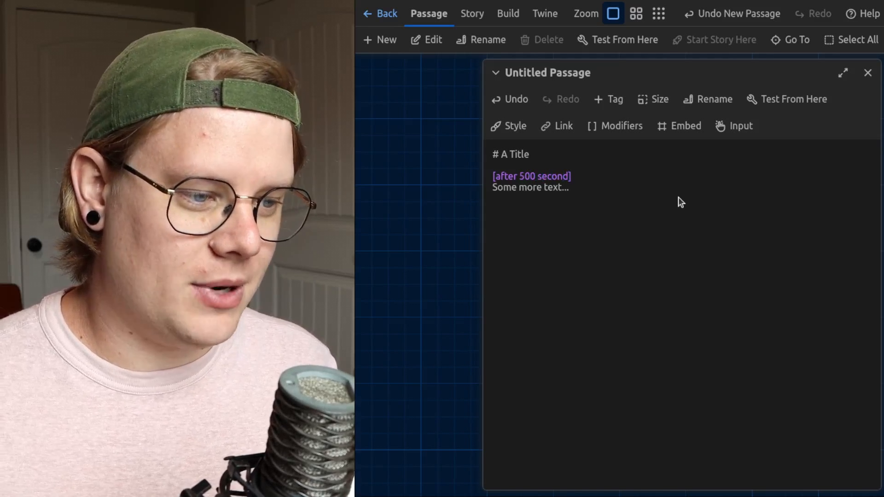
pyautogui.press('Backspace')
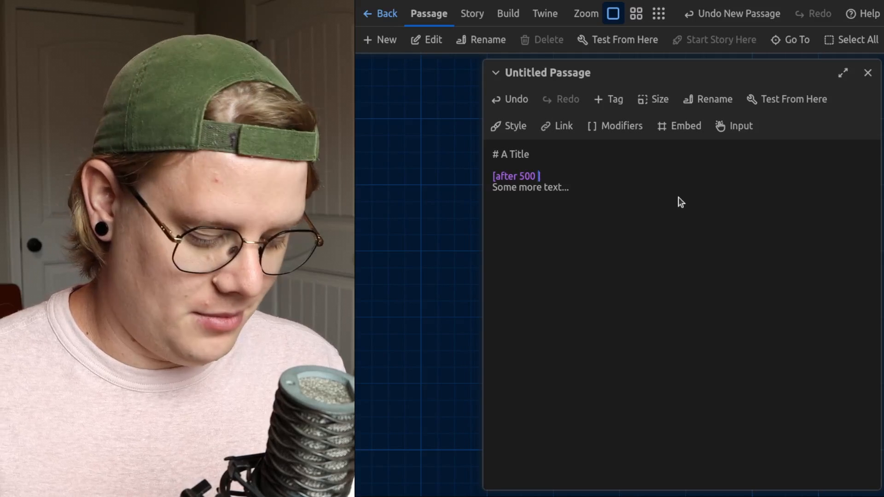
pyautogui.write('ms')
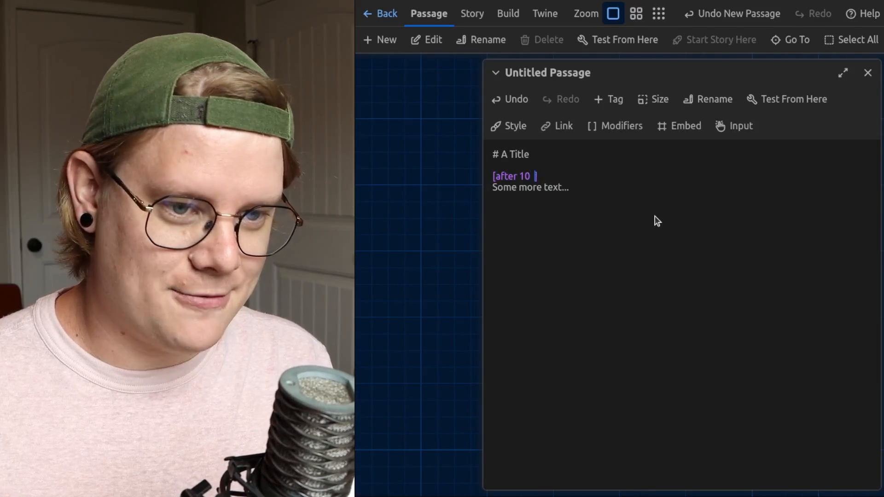
pyautogui.write('minutes]')
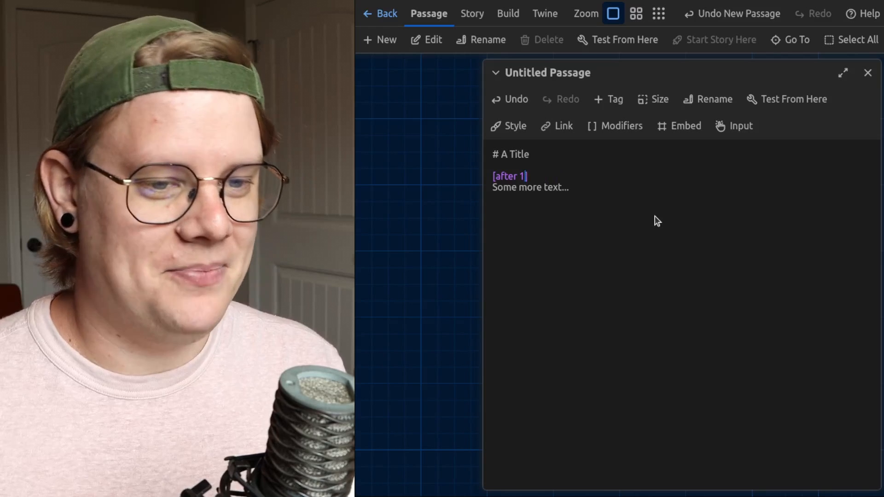
pyautogui.write('minute')
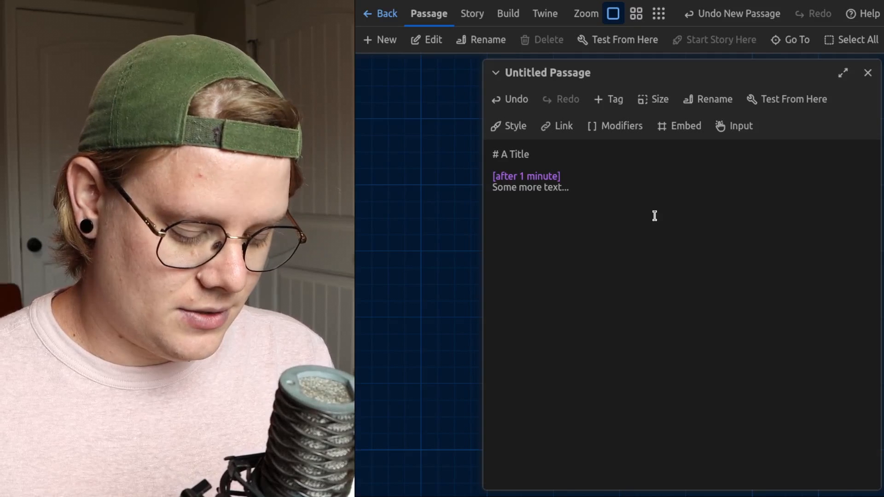
# - Add an 'Another section' paragraph and set the delay back to 1 second
pyautogui.write('Another seci')
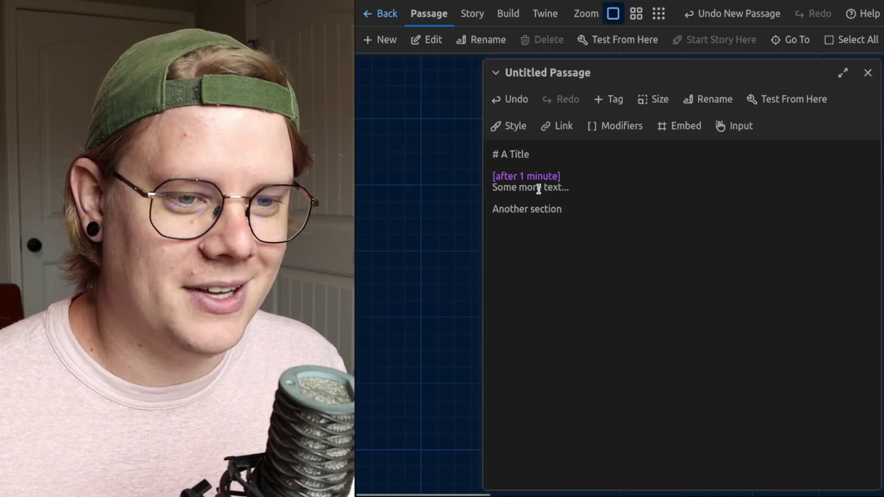
pyautogui.press('Backspace')
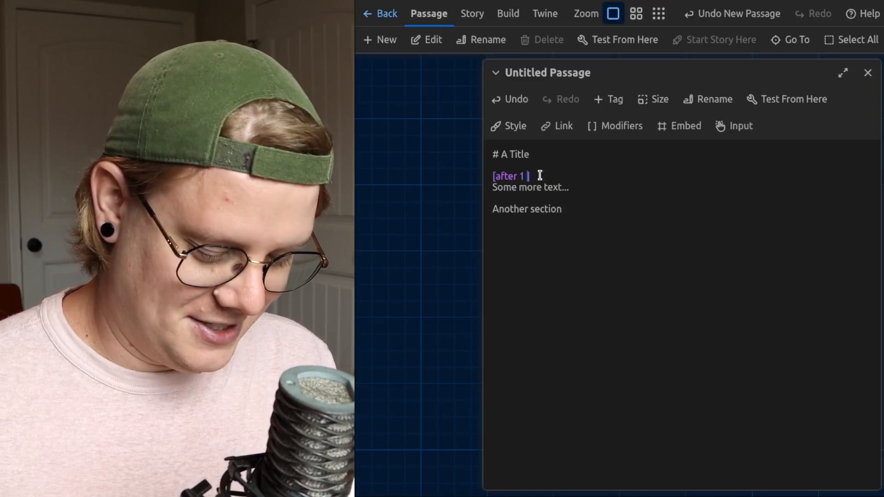
pyautogui.write('second]')
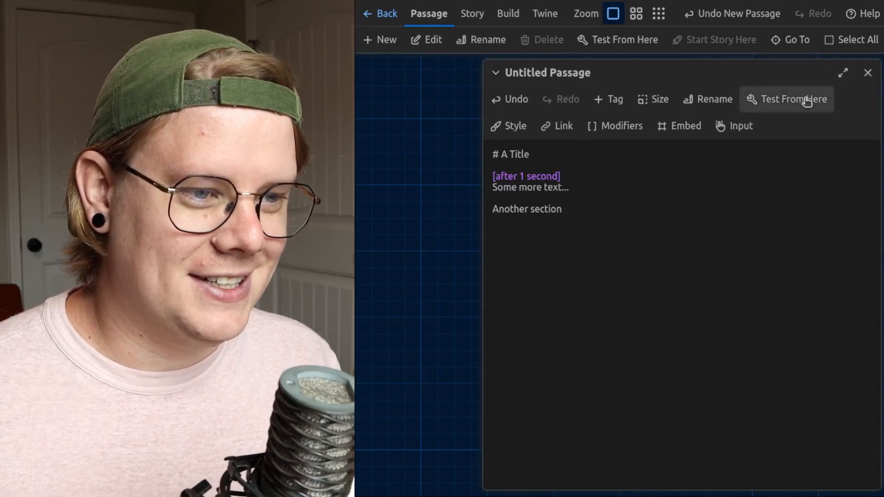
pyautogui.click(791, 99)
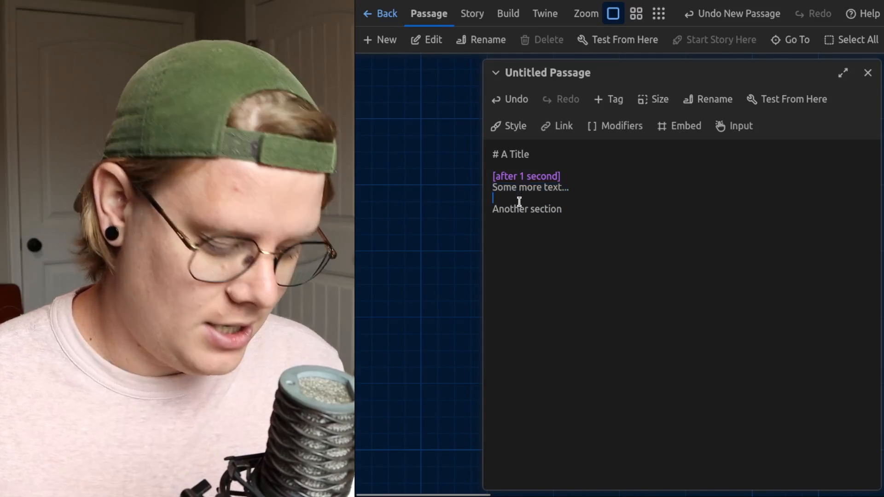
# - Put '[continue]' above 'Another section' and test the passage from here
pyautogui.write('[conti')
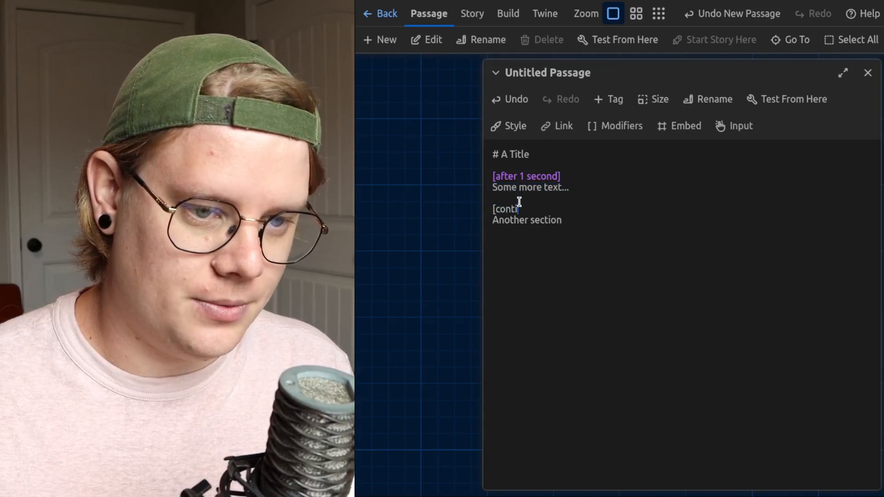
pyautogui.write('nue]')
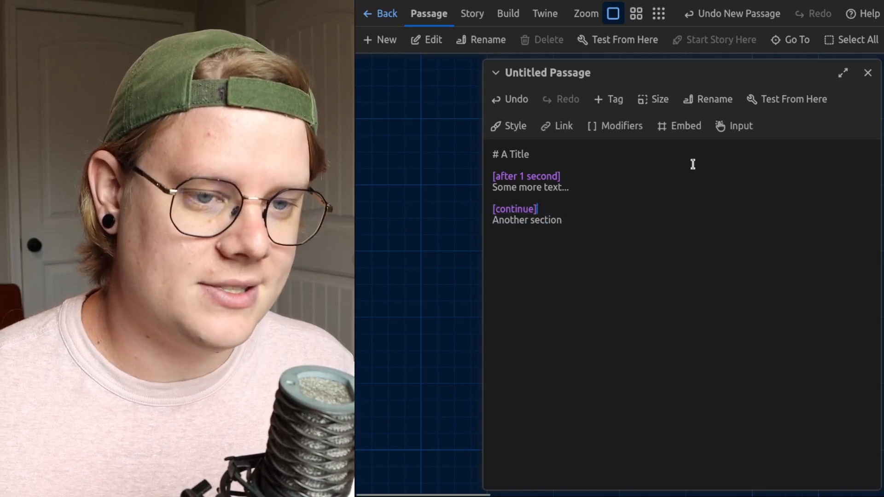
pyautogui.click(624, 40)
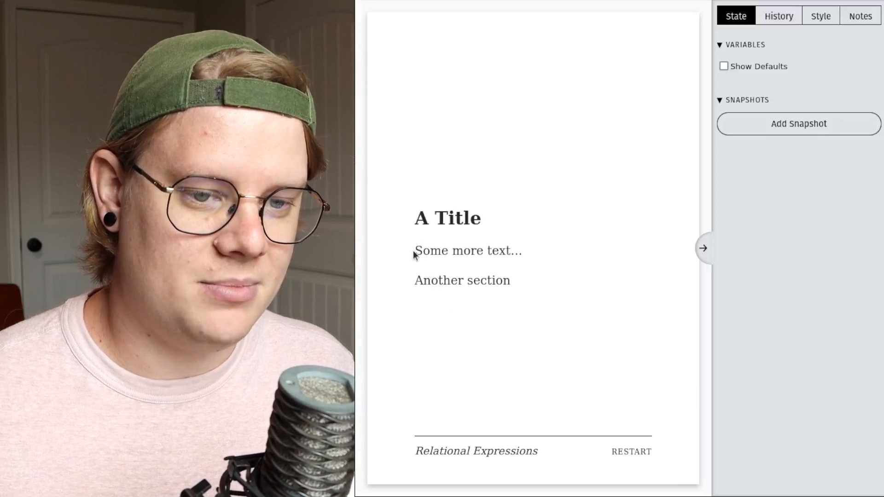
pyautogui.doubleClick(468, 250)
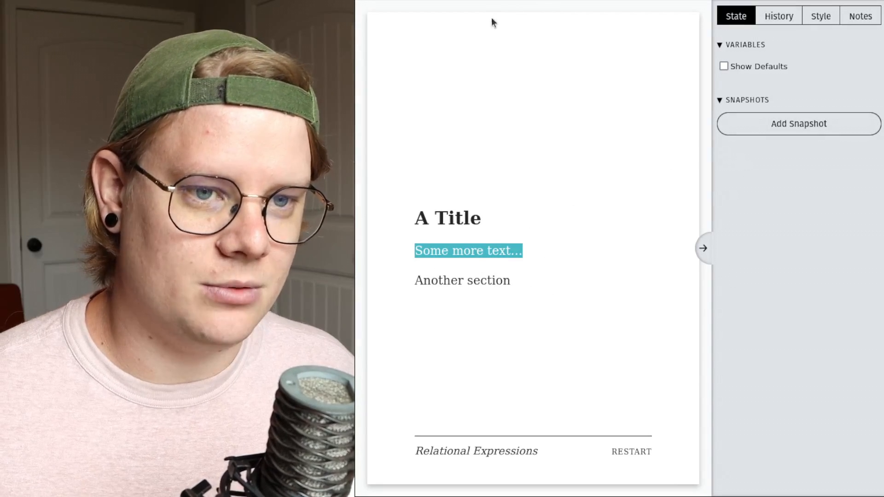